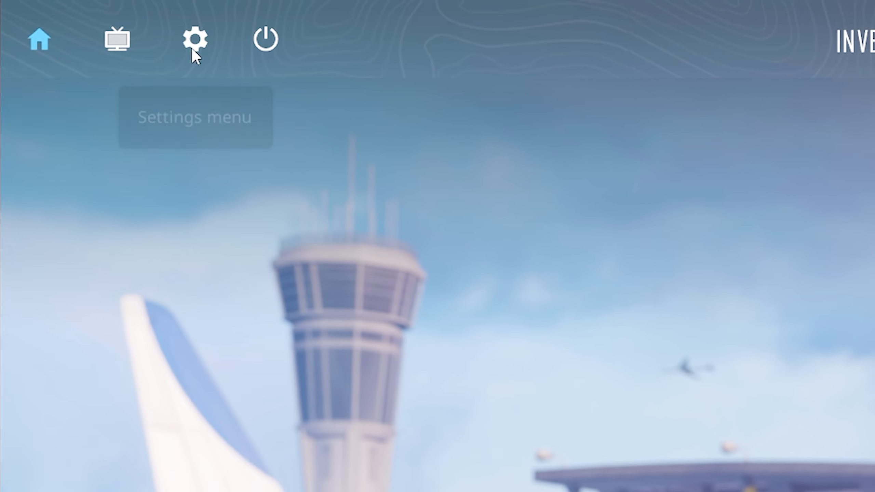
# Open Counter-Strike 2 settings on the Game tab.
pyautogui.click(195, 39)
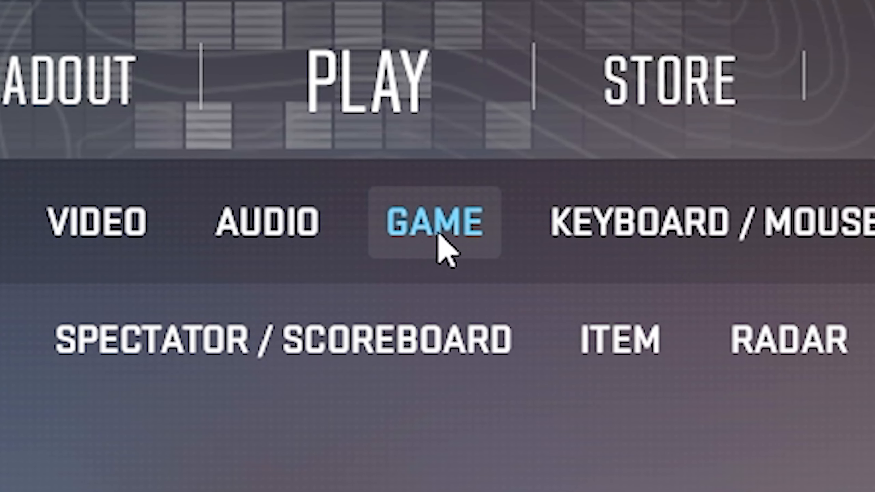
pyautogui.click(439, 223)
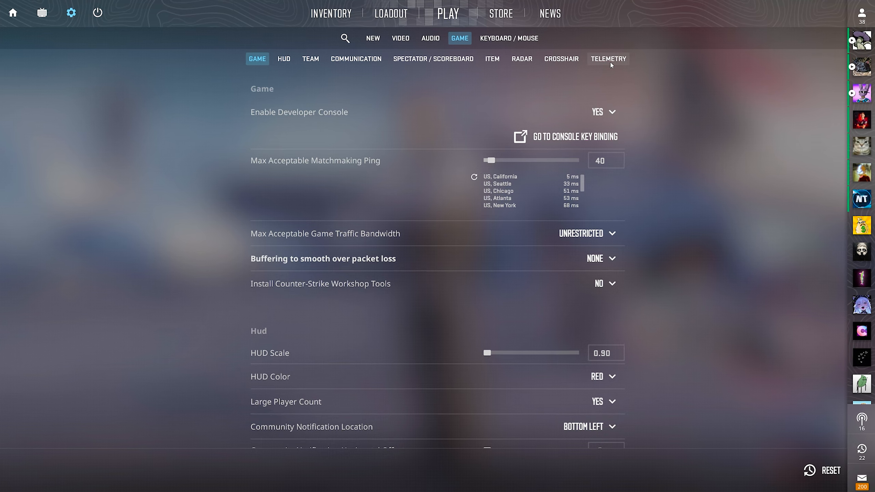
# Jump to the Telemetry section and set a telemetry readout to Always.
pyautogui.click(608, 58)
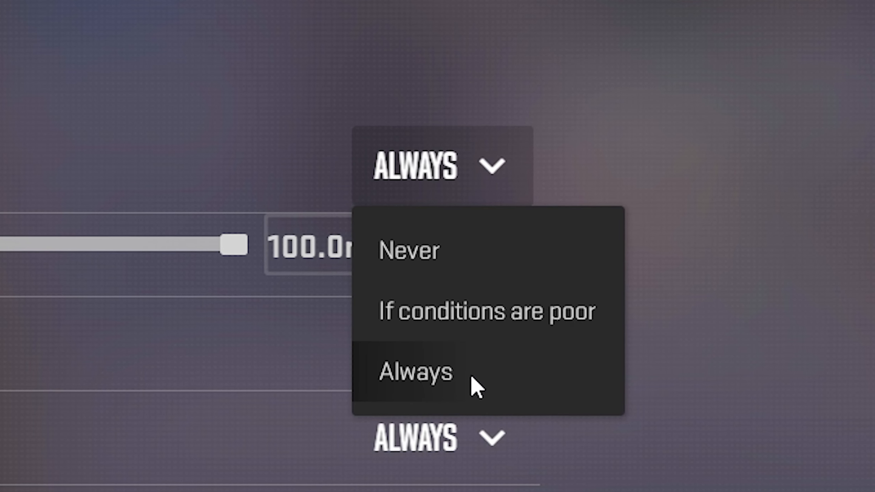
pyautogui.click(416, 371)
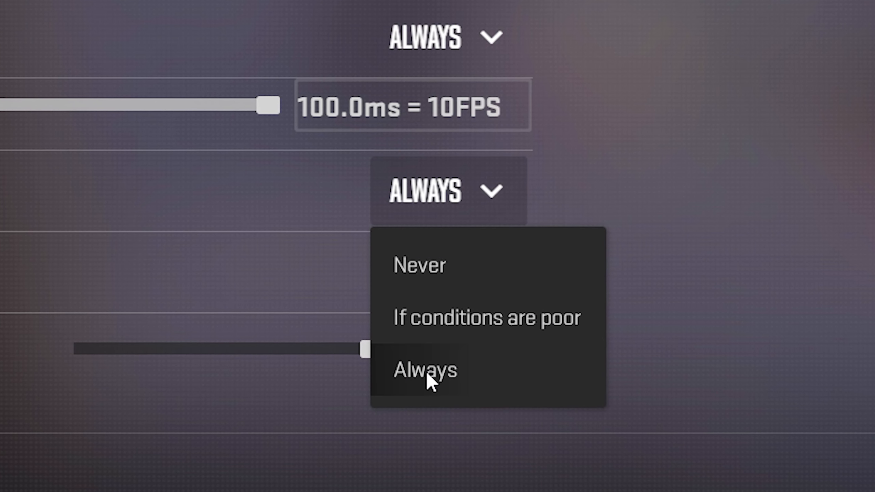
pyautogui.moveTo(460, 319)
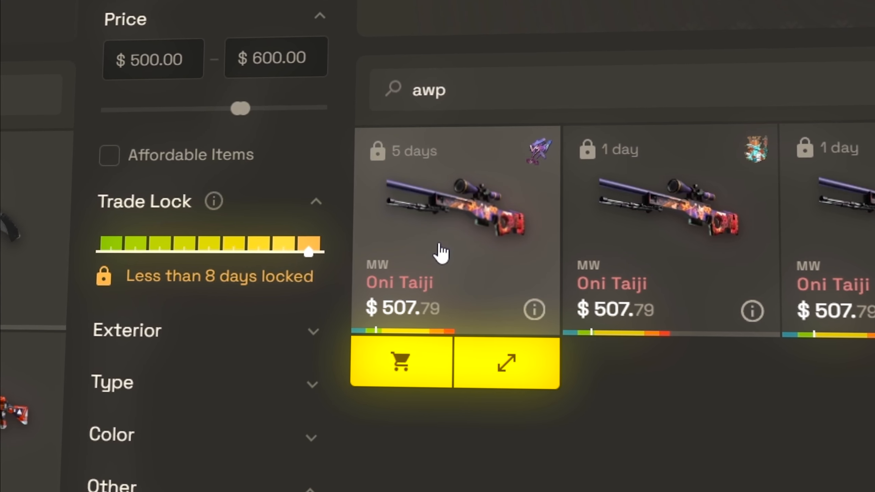
# Search the SkinsMonkey market for 'lore' and select a result.
pyautogui.write('lore')
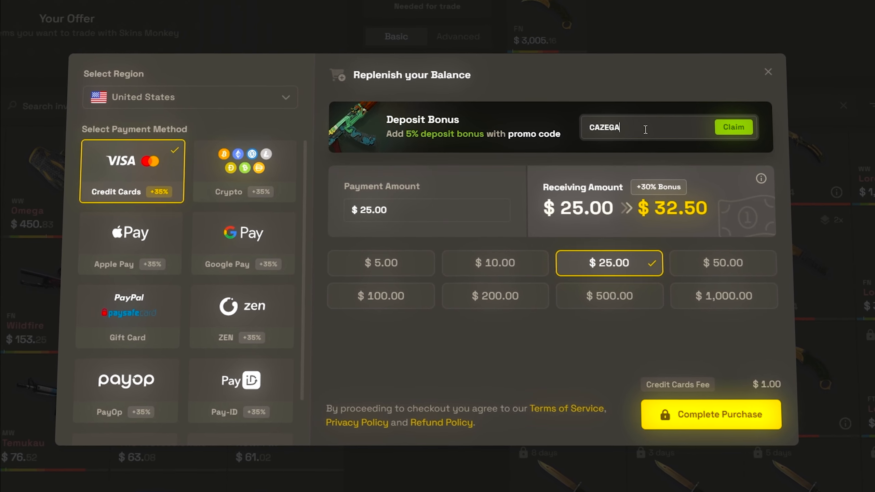
pyautogui.click(733, 127)
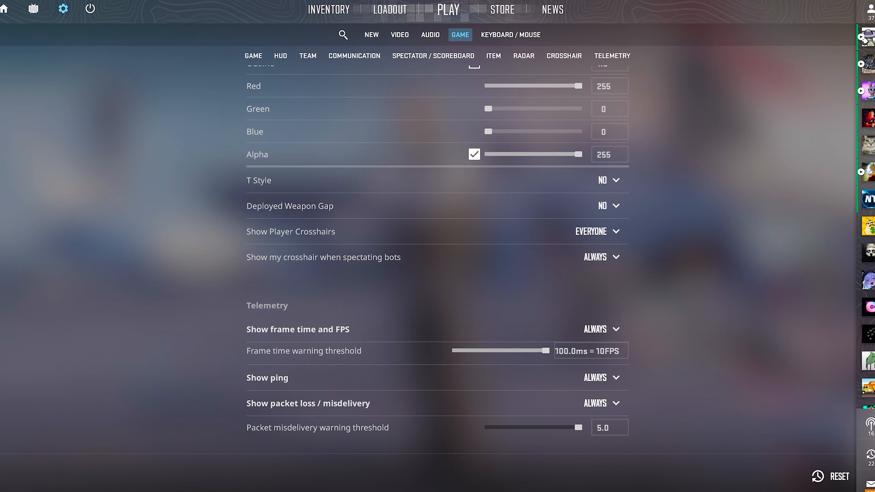
pyautogui.scroll(-3)
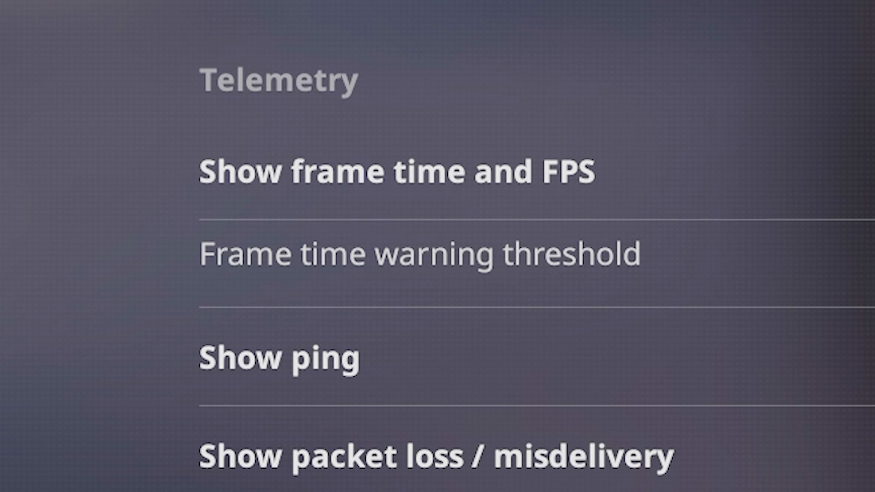
pyautogui.scroll(-3)
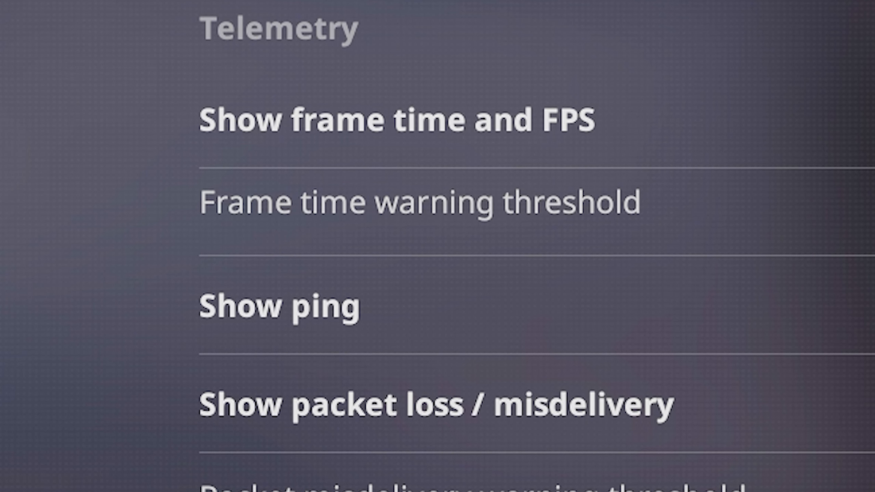
pyautogui.scroll(-3)
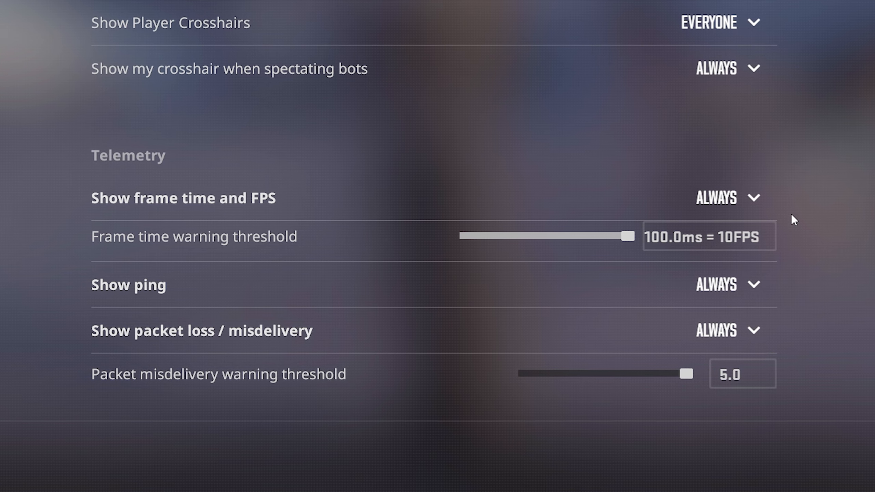
# Set Show frame time and FPS to 'If conditions are poor'.
pyautogui.click(729, 197)
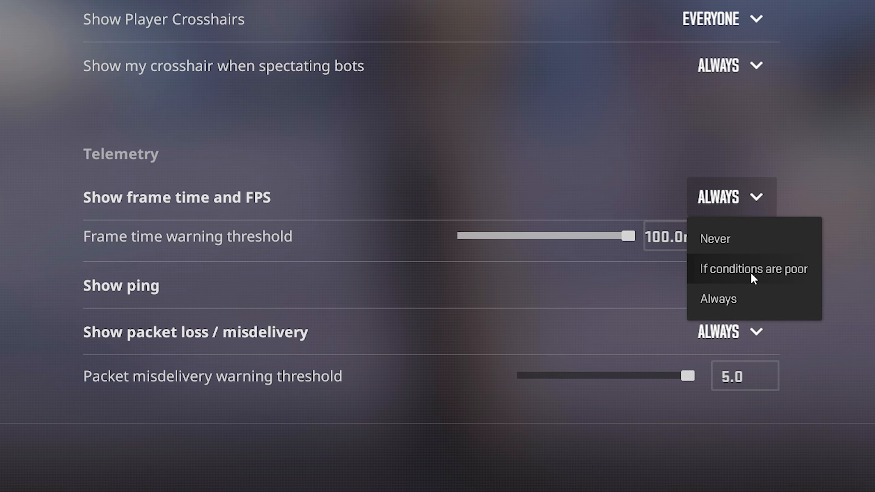
pyautogui.click(753, 268)
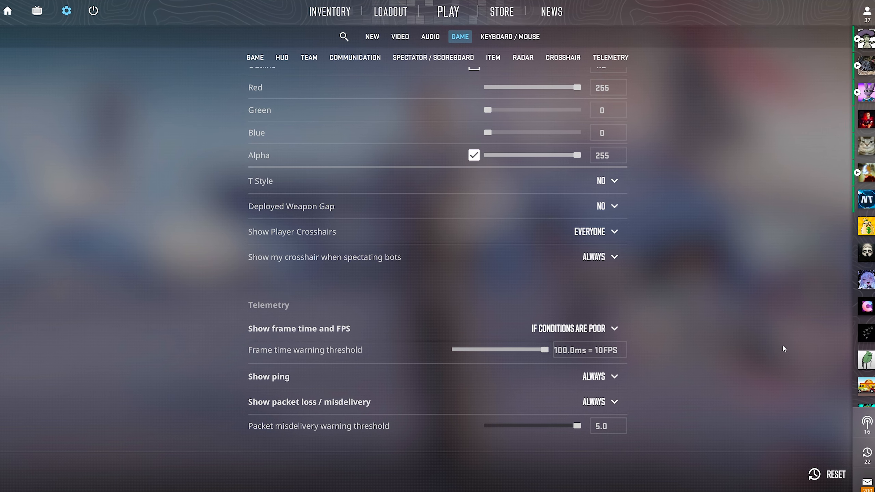
pyautogui.scroll(-3)
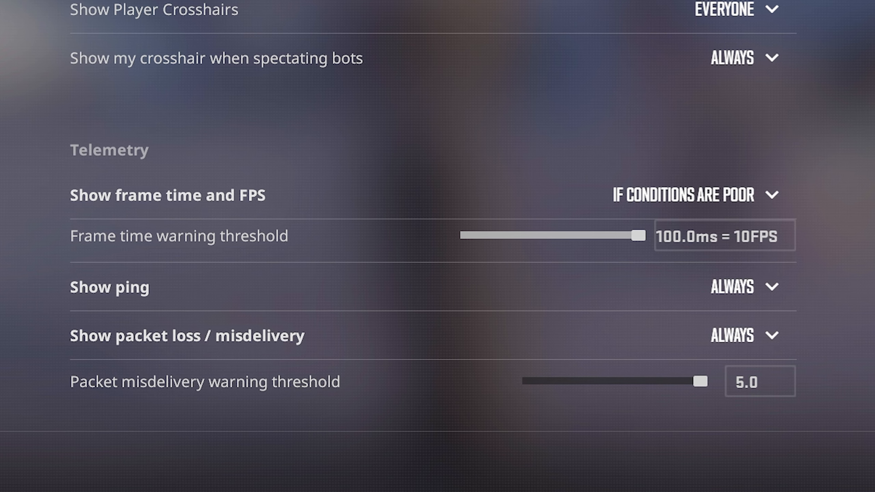
# Set Show frame time and FPS back to Always.
pyautogui.click(694, 195)
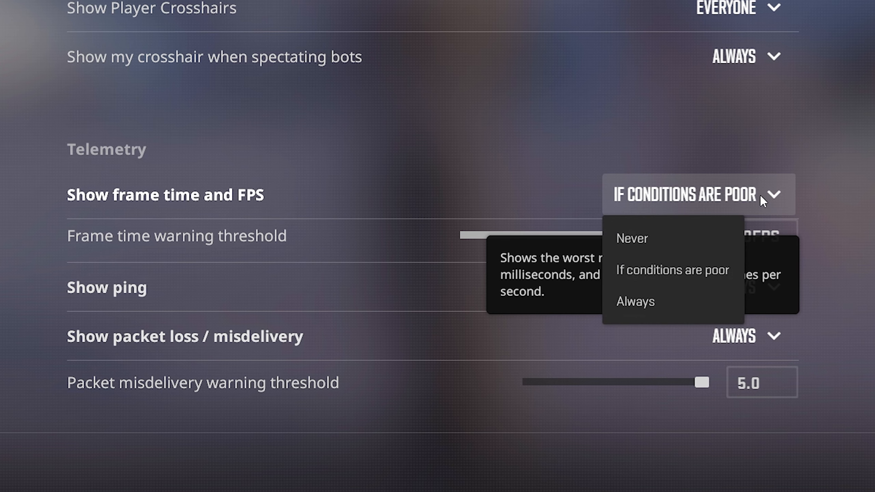
pyautogui.click(634, 302)
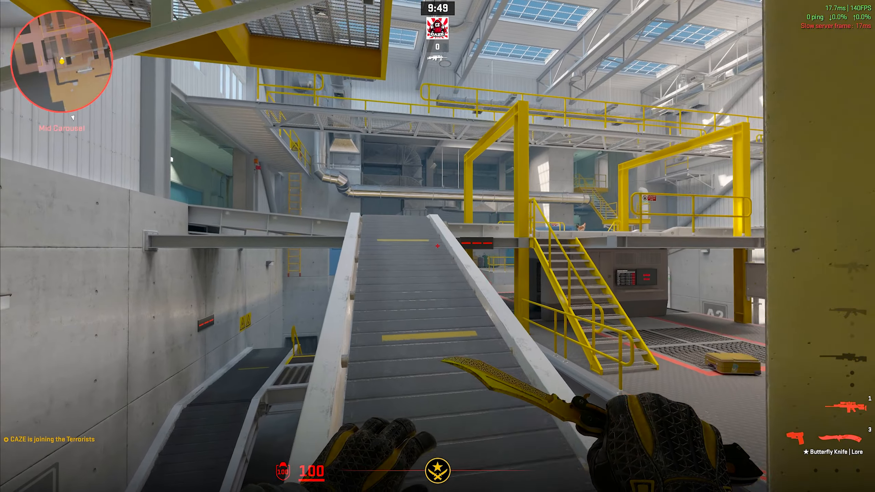
pyautogui.moveTo(438, 246)
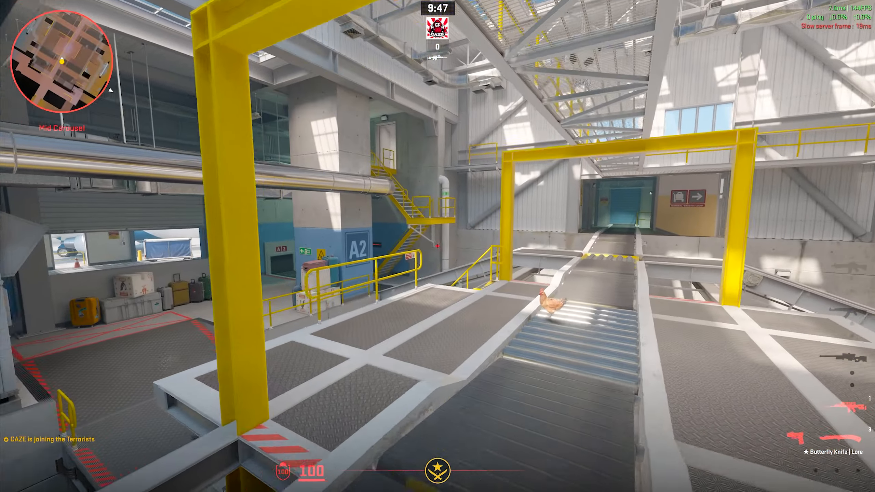